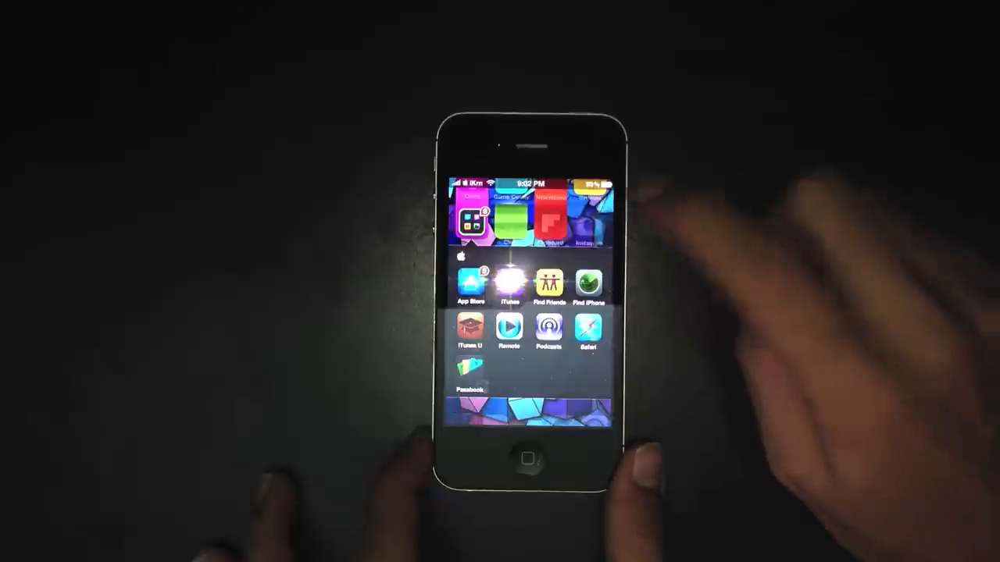
# Step: Close the open folder and return to the themed home screen of icons
pyautogui.hscroll(-3)
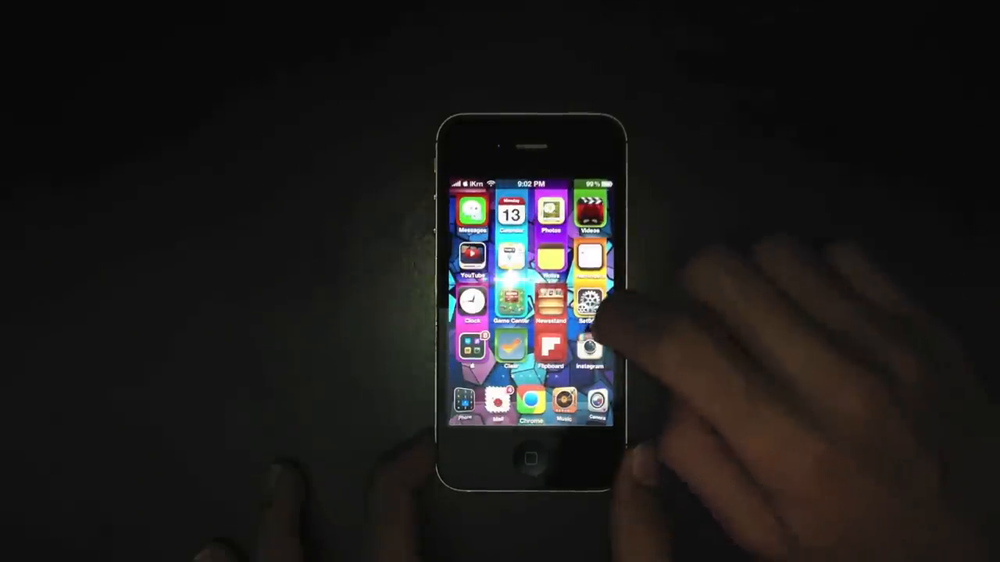
# Step: Show the ayecon settings page with 2x2 Folders Layout and iPod Navibar on
pyautogui.click(588, 304)
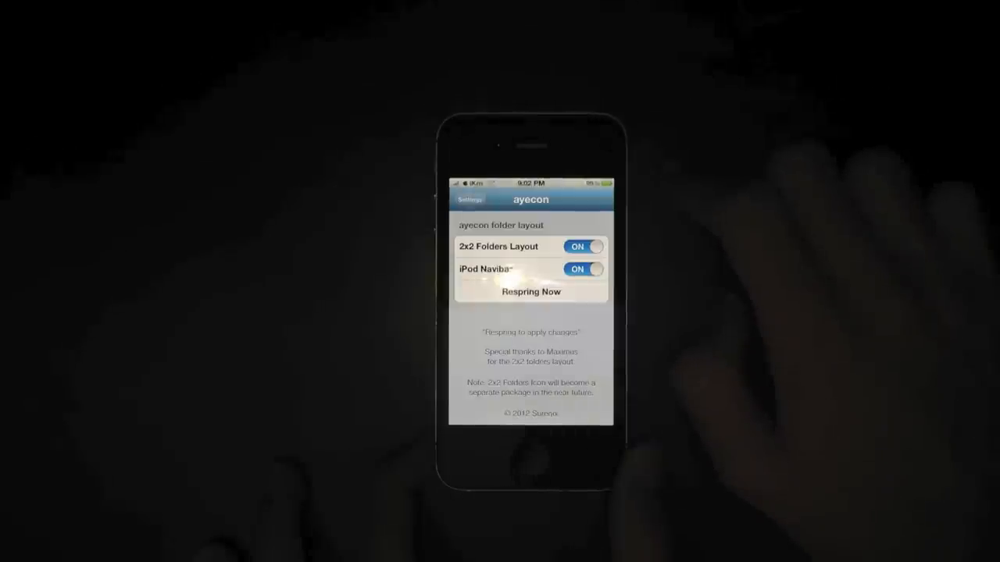
# Step: Turn 2x2 Folders Layout off and respring to apply the change
pyautogui.click(584, 247)
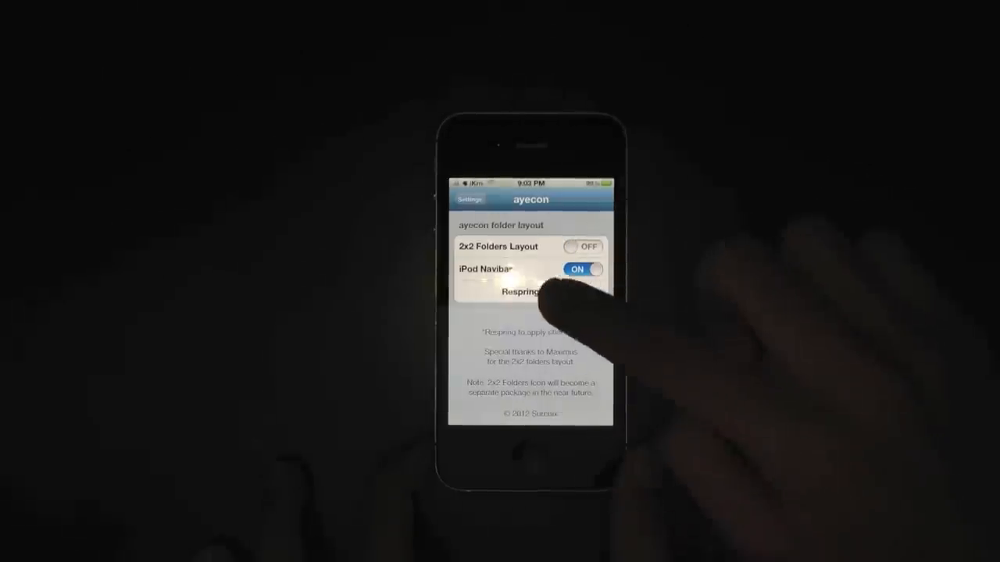
pyautogui.click(522, 292)
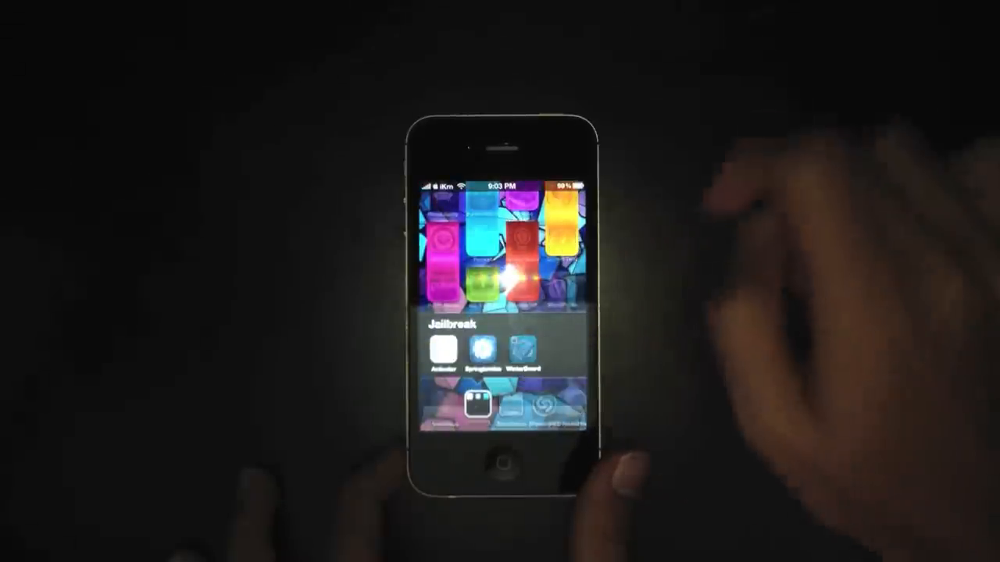
# Step: Launch WinterBoard from the Jailbreak folder and show its Select Themes list
pyautogui.click(525, 350)
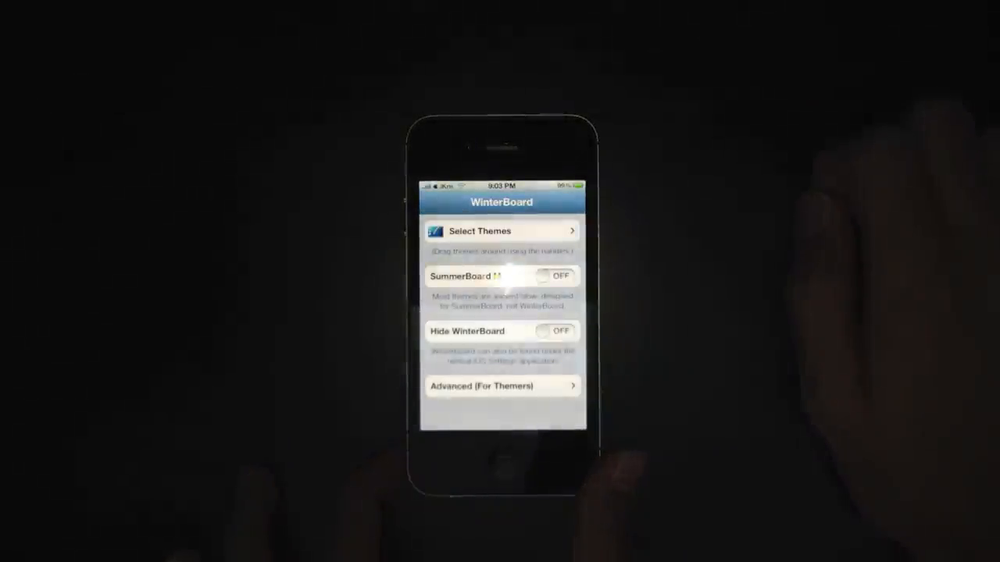
pyautogui.click(478, 231)
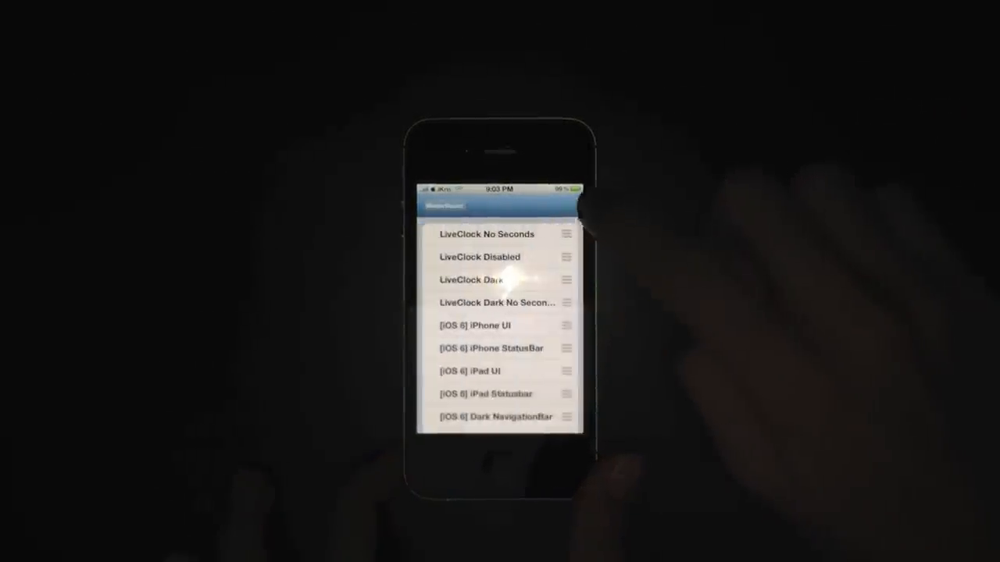